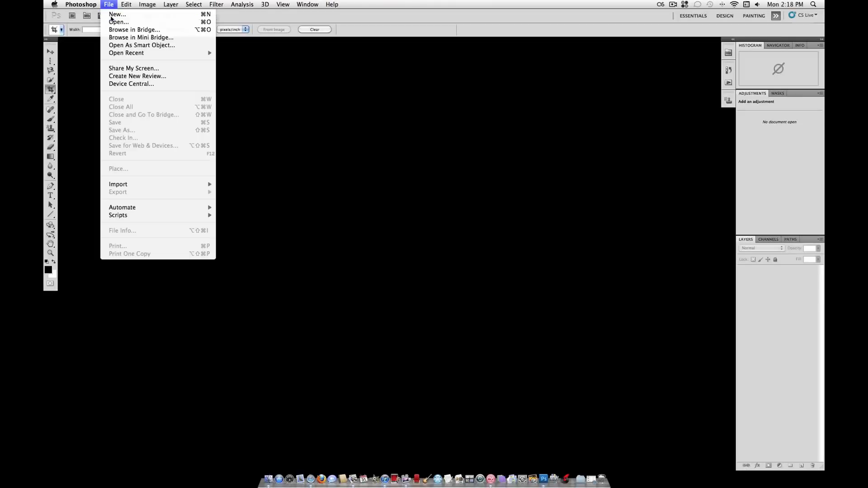
# Step: Create a new 500 × 500 pixel document named 'Custom Shape'
pyautogui.click(116, 14)
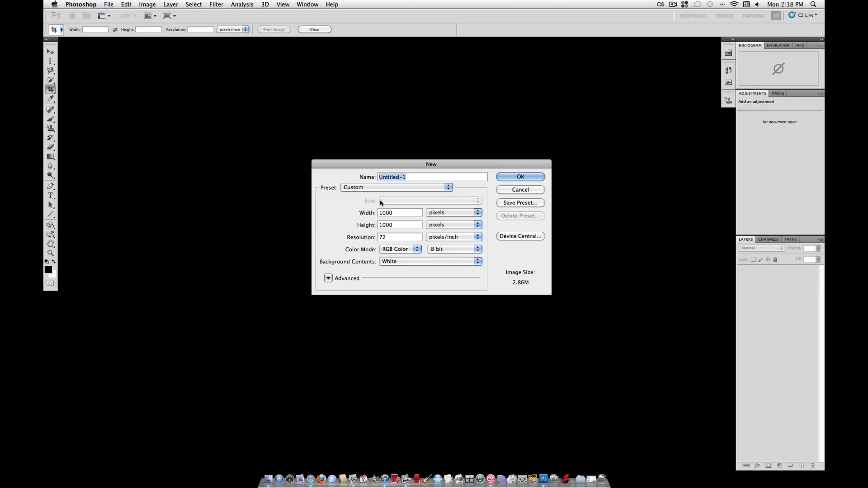
pyautogui.write('Custom Shape')
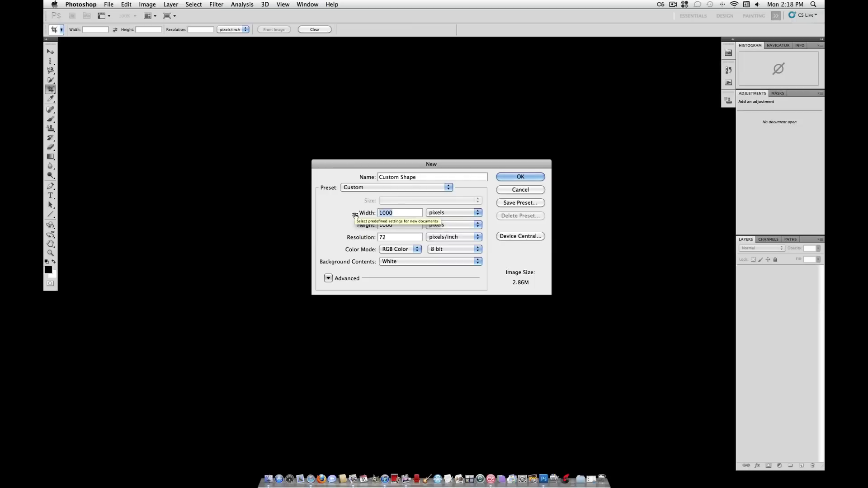
pyautogui.write('500')
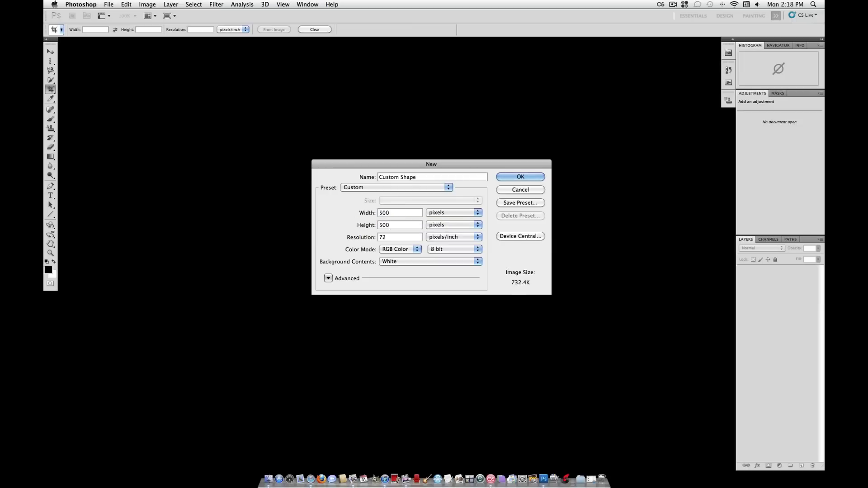
pyautogui.click(519, 177)
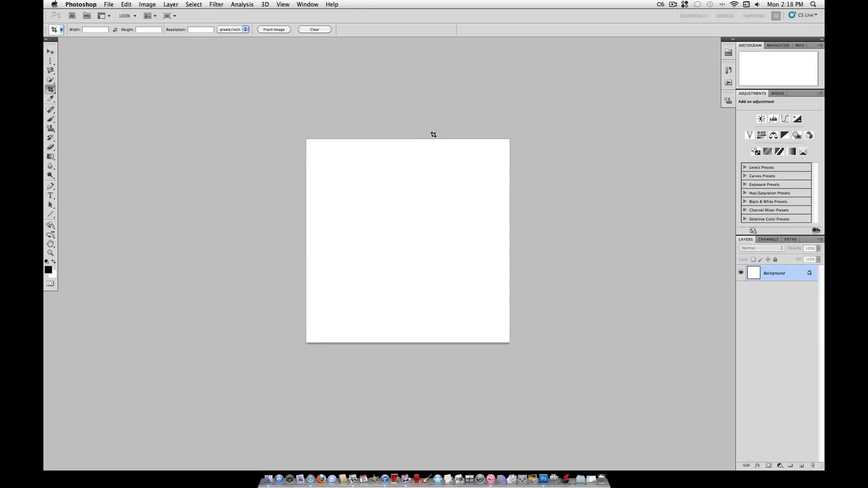
# Step: Choose the Polygon tool and set a 12-point star with 30% smooth indents
pyautogui.click(50, 215)
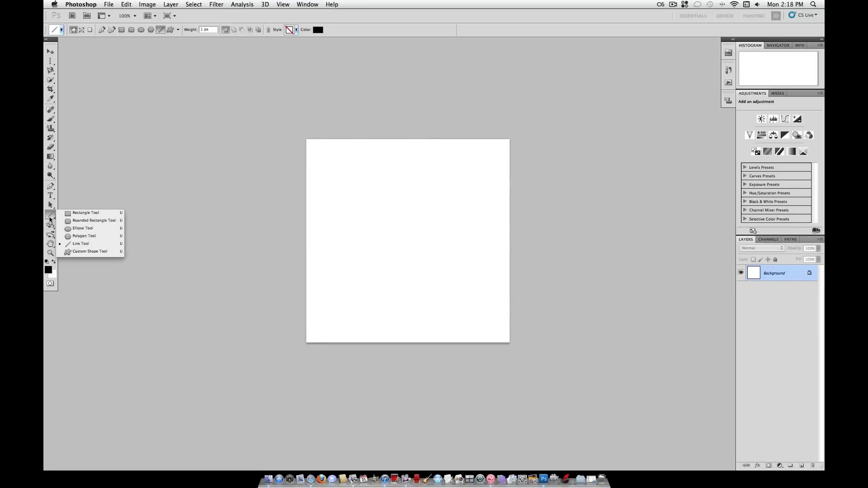
pyautogui.click(84, 236)
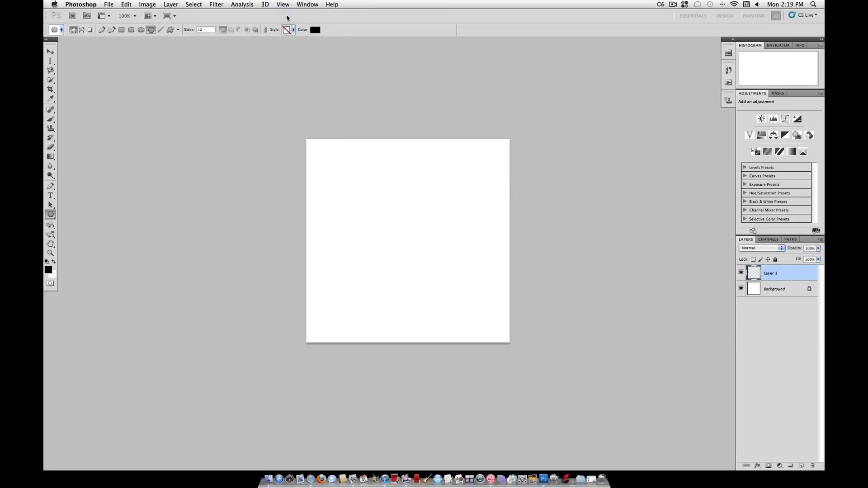
pyautogui.moveTo(348, 85)
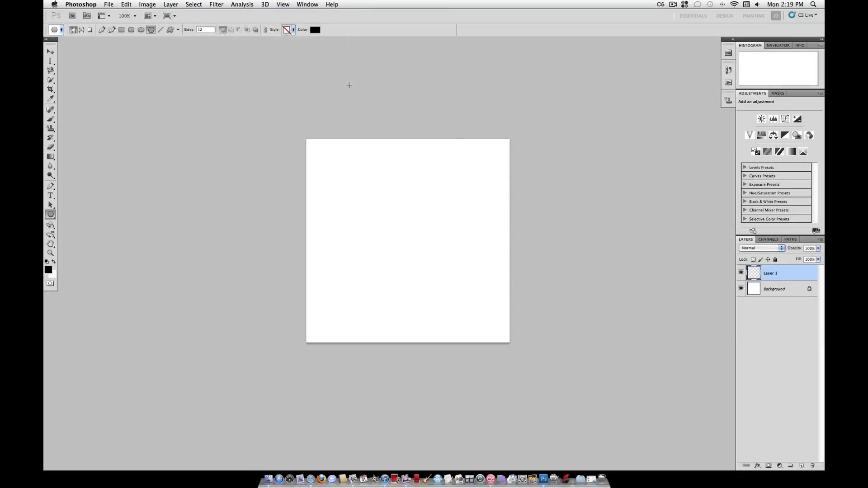
pyautogui.click(50, 214)
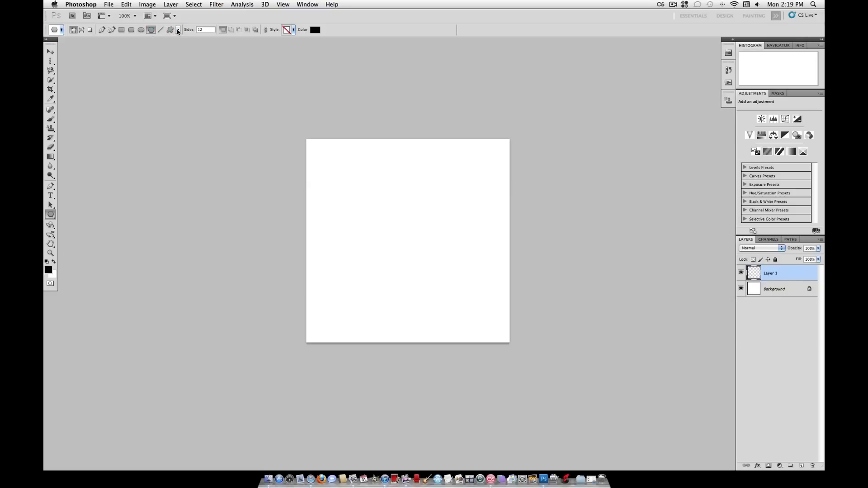
pyautogui.click(179, 30)
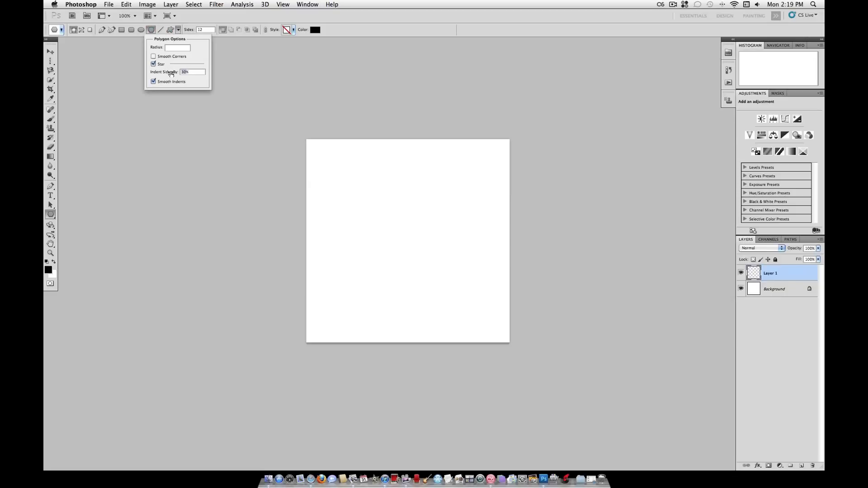
pyautogui.click(153, 82)
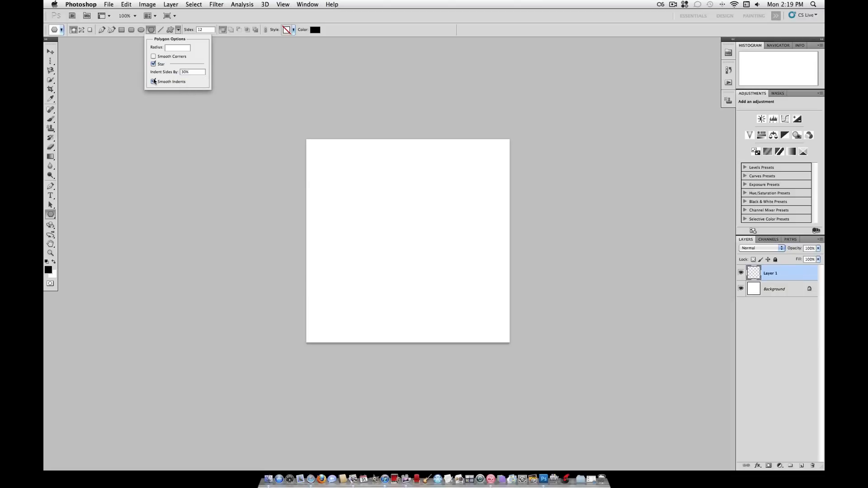
pyautogui.click(153, 82)
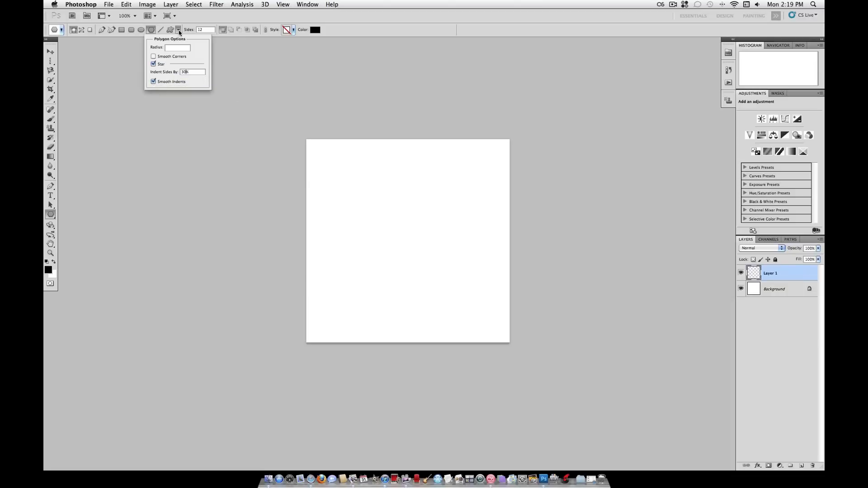
pyautogui.click(179, 30)
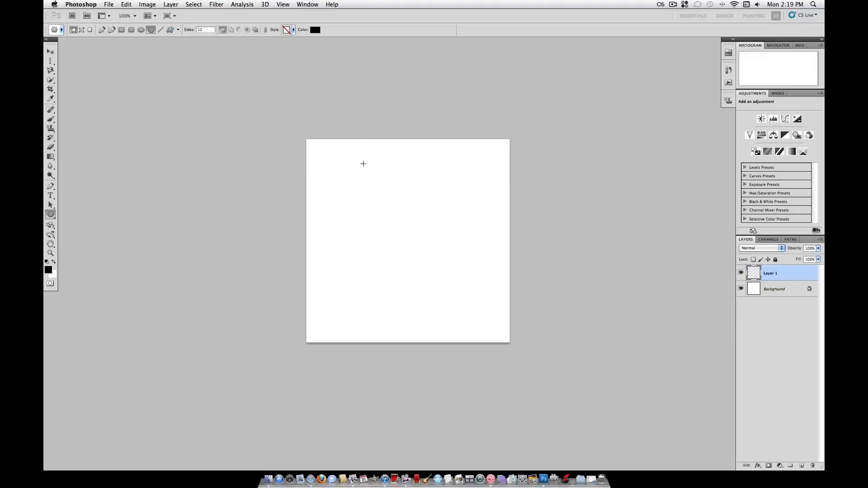
pyautogui.moveTo(404, 237)
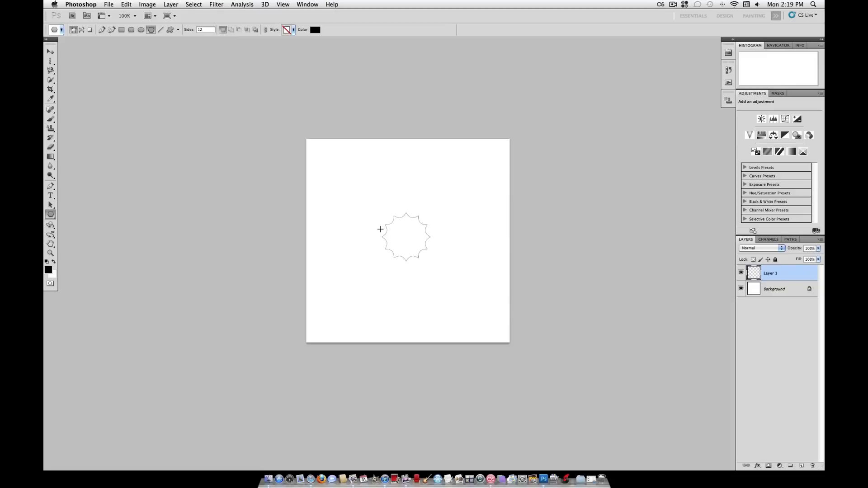
# Step: Drag across the canvas centre to draw a large black 12-point star
pyautogui.moveTo(380, 228); pyautogui.dragTo(365, 207)
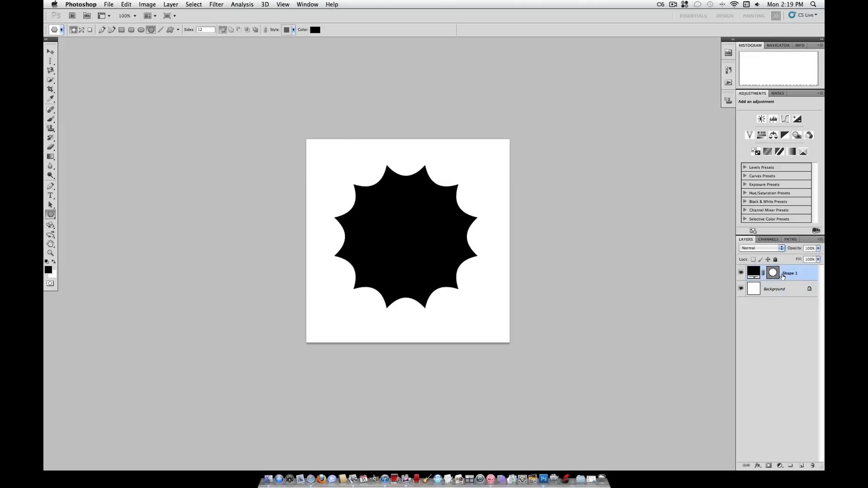
# Step: Give the Shape 1 layer 0% fill opacity and a 2 px black stroke
pyautogui.doubleClick(789, 273)
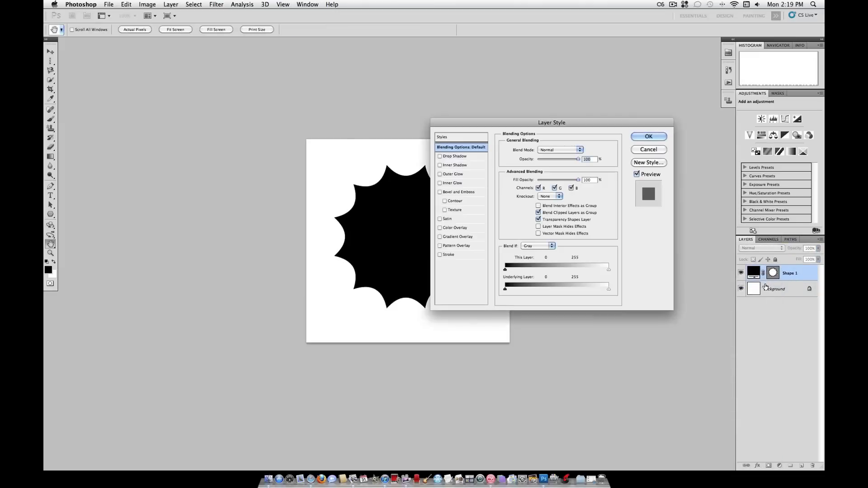
pyautogui.moveTo(552, 123); pyautogui.dragTo(644, 119)
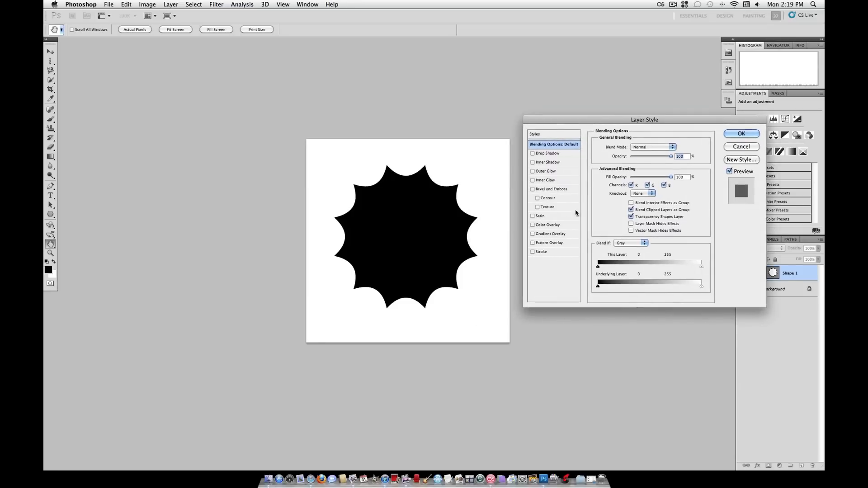
pyautogui.moveTo(646, 179)
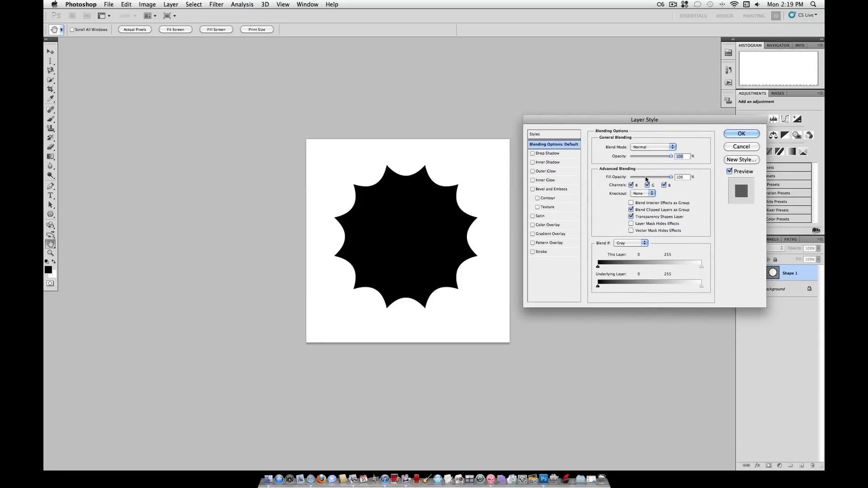
pyautogui.moveTo(670, 177); pyautogui.dragTo(634, 177)
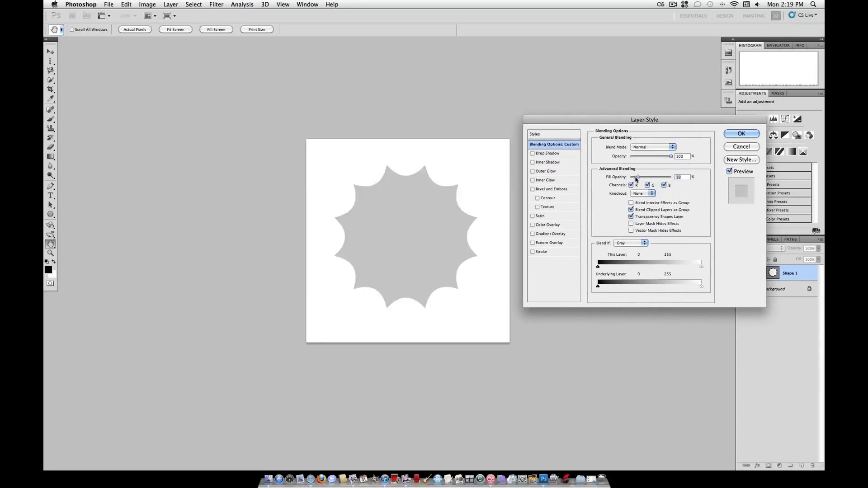
pyautogui.moveTo(637, 177); pyautogui.dragTo(630, 177)
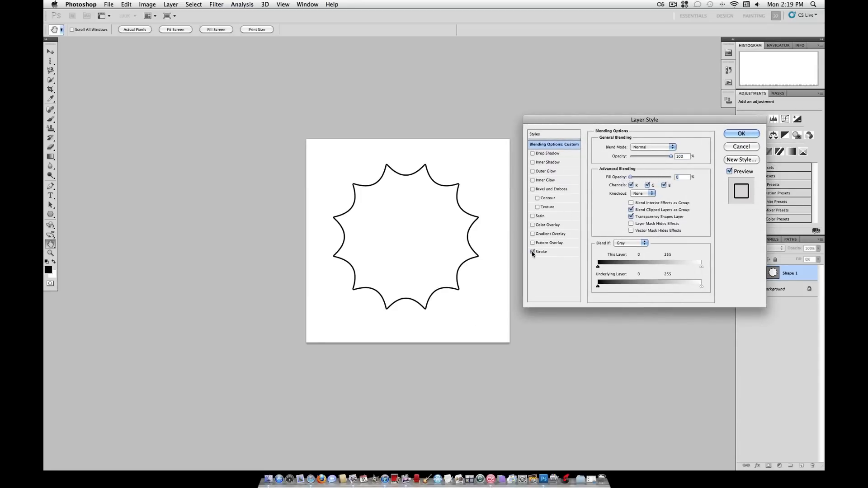
pyautogui.click(541, 252)
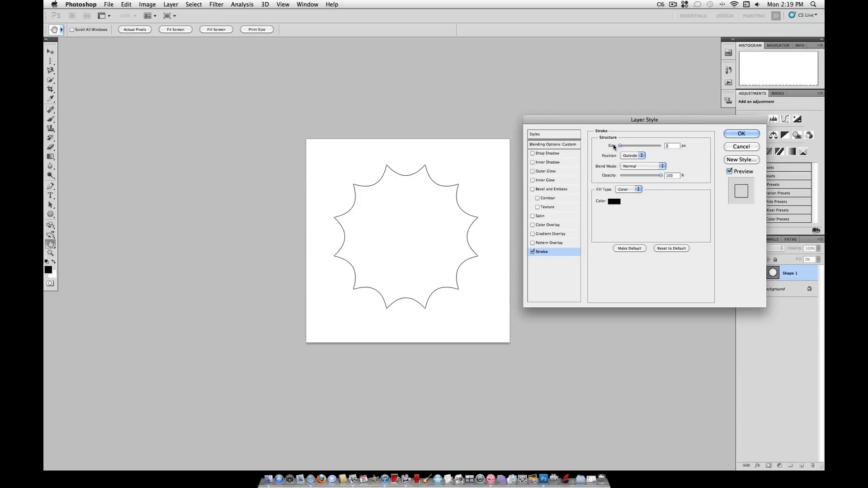
pyautogui.moveTo(615, 145); pyautogui.dragTo(620, 146)
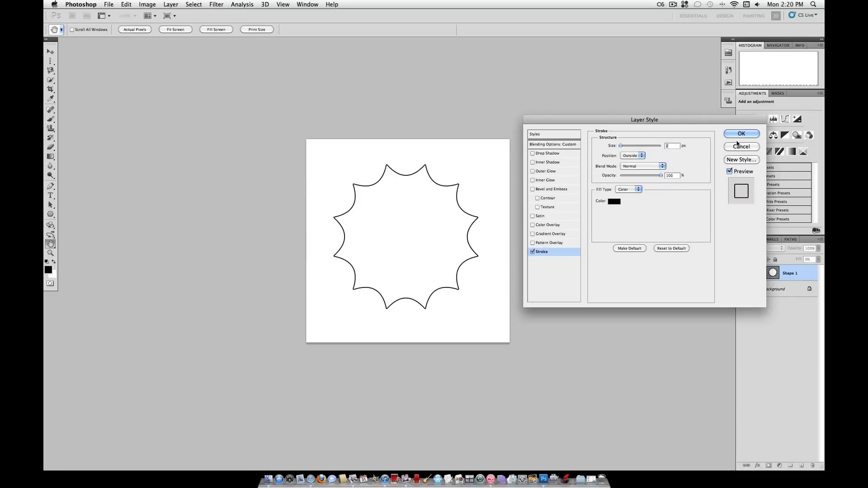
pyautogui.click(740, 134)
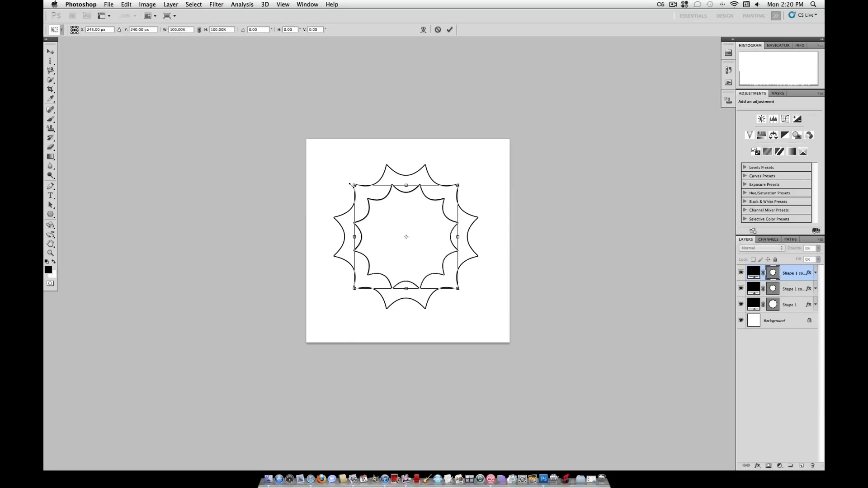
# Step: Scale a star copy down inside the original, then reselect the top ring layer
pyautogui.moveTo(457, 185); pyautogui.dragTo(443, 200)
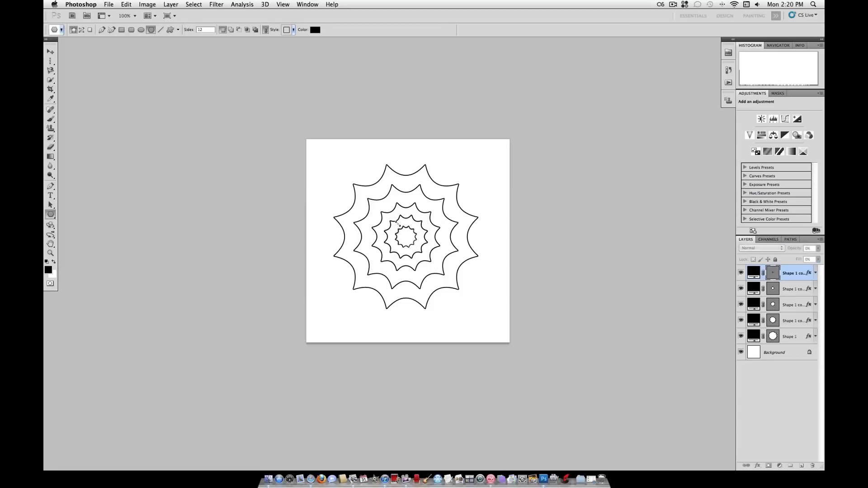
pyautogui.click(775, 352)
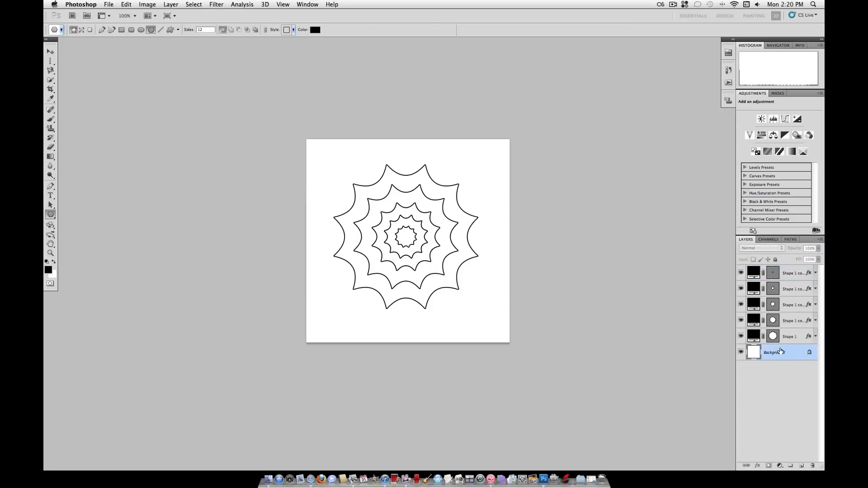
pyautogui.click(792, 272)
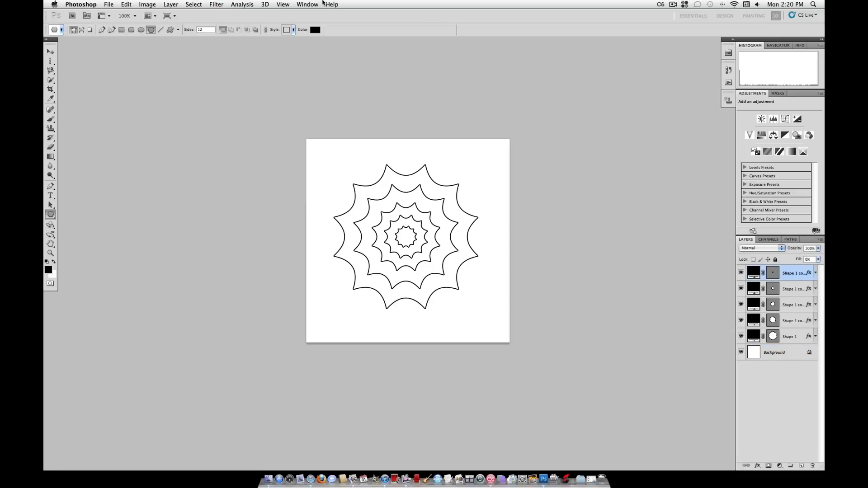
# Step: Add a new empty layer above the star rings
pyautogui.click(170, 4)
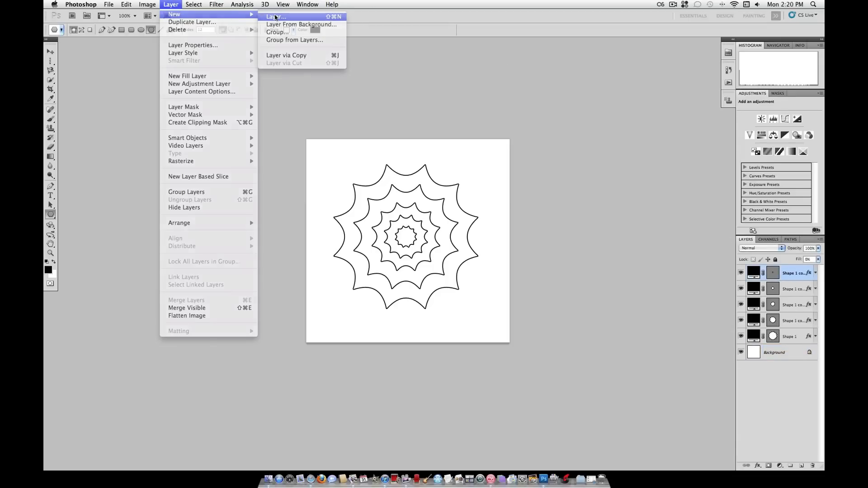
pyautogui.click(275, 17)
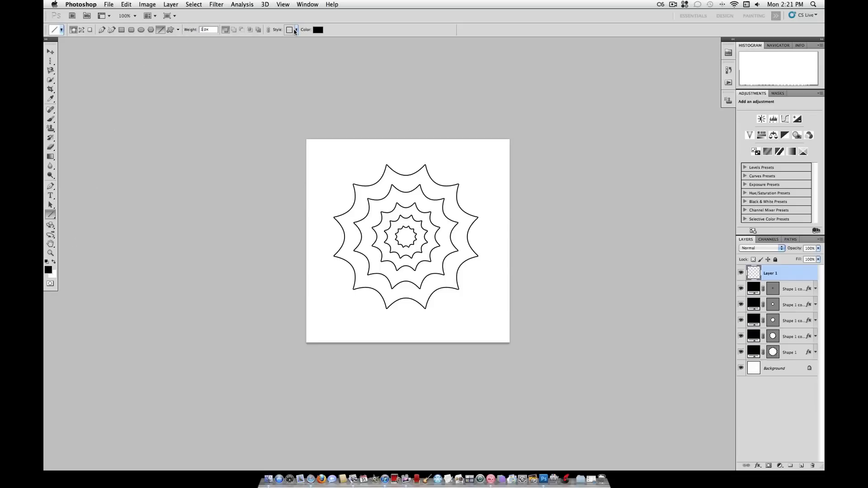
pyautogui.click(289, 30)
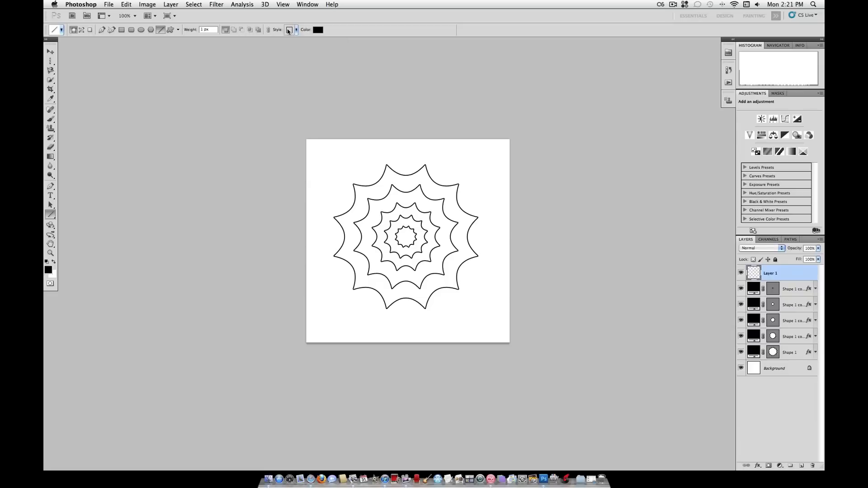
# Step: Reset the style presets to default and draw a thin diagonal line through the centre
pyautogui.click(288, 29)
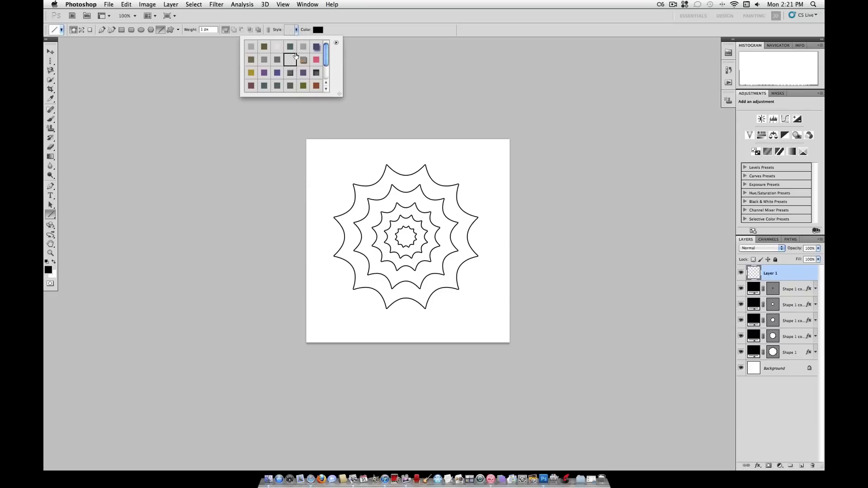
pyautogui.click(336, 42)
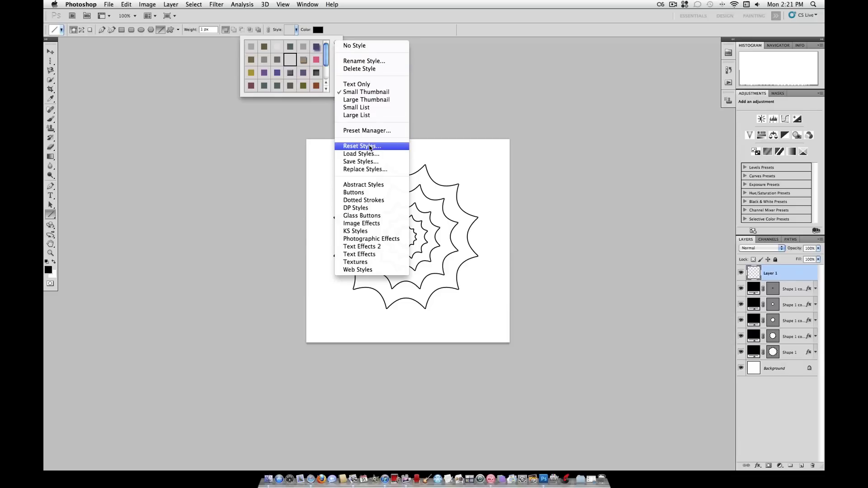
pyautogui.click(361, 145)
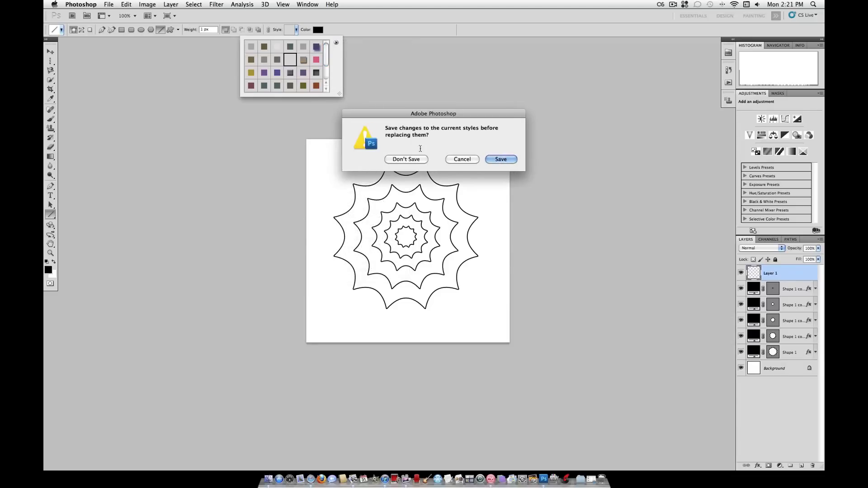
pyautogui.click(406, 160)
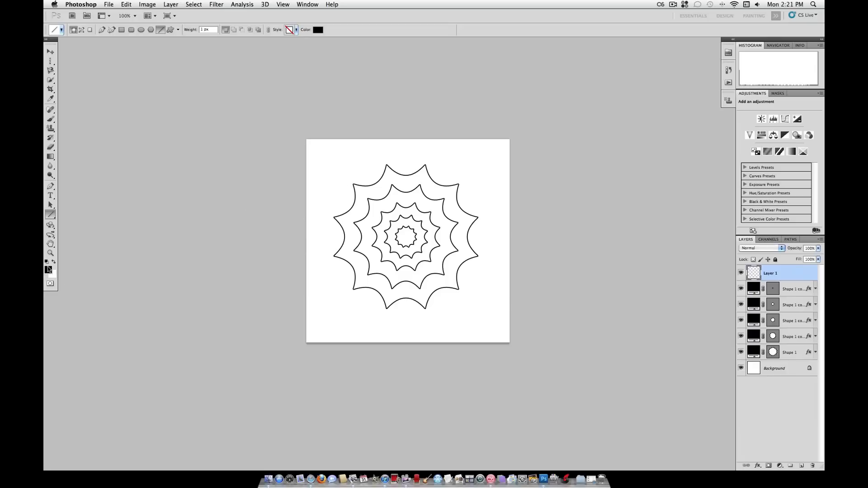
pyautogui.moveTo(353, 184)
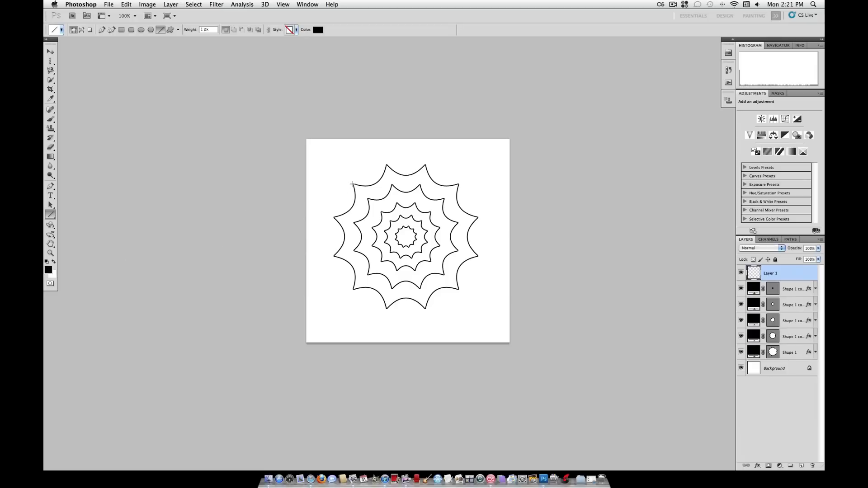
pyautogui.moveTo(353, 182); pyautogui.dragTo(450, 283)
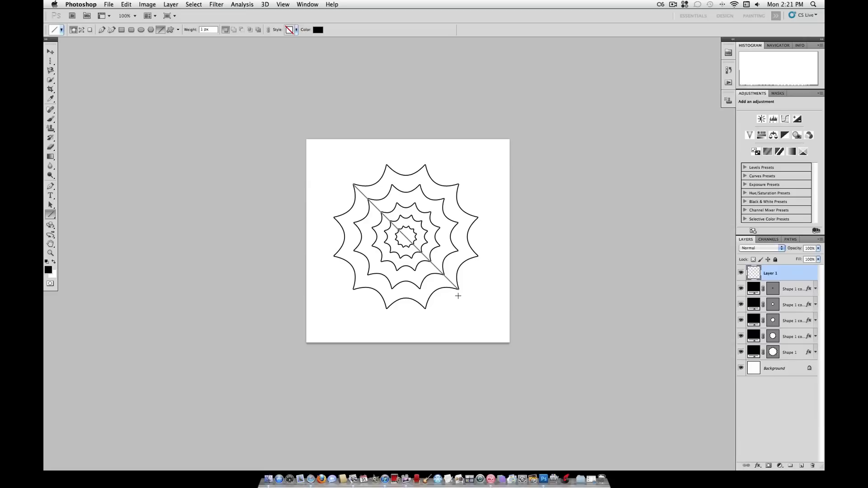
# Step: Redraw the diagonal strand on its own Shape 2 layer and select it with the Move tool
pyautogui.moveTo(355, 185); pyautogui.dragTo(458, 296)
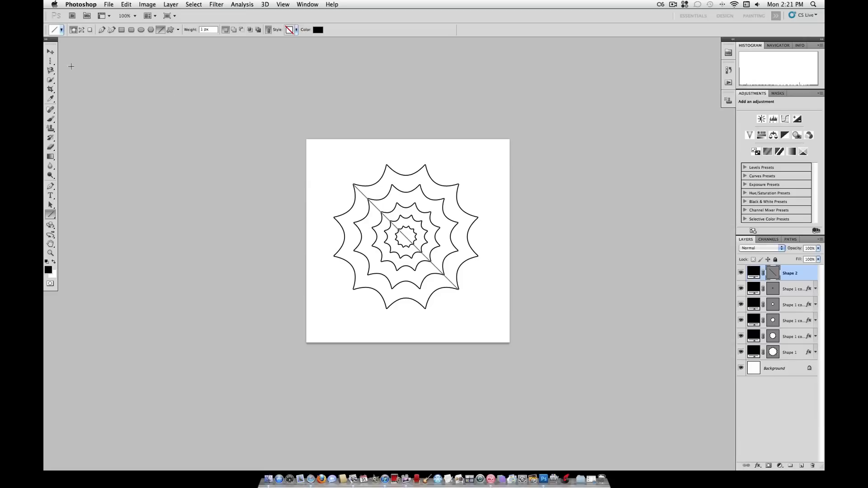
pyautogui.click(50, 51)
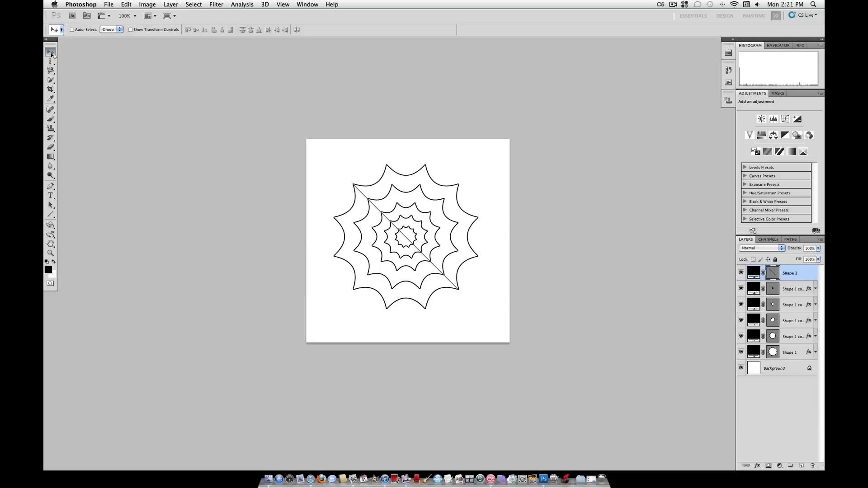
pyautogui.moveTo(49, 265)
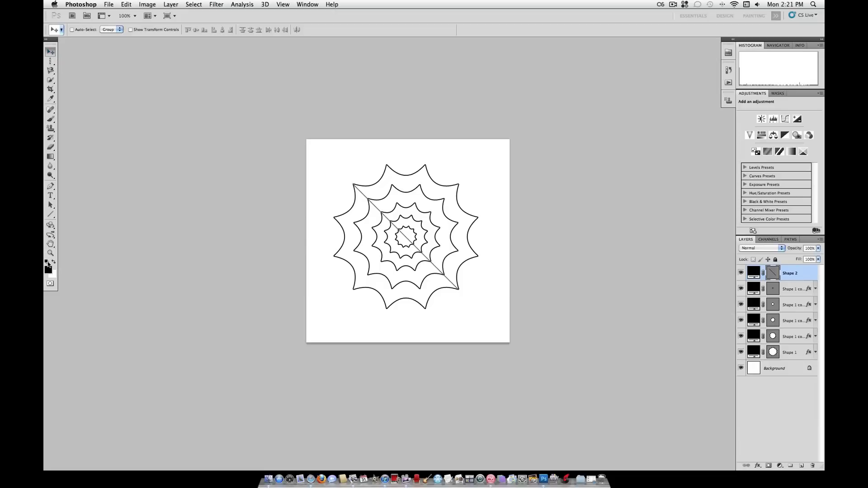
pyautogui.click(792, 288)
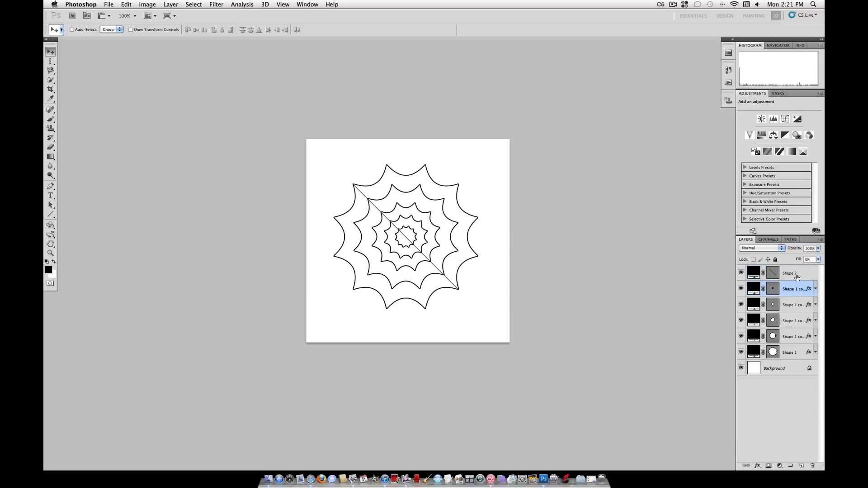
# Step: Rotate copies of the Shape 2 strand to new angles so spokes radiate from centre
pyautogui.click(792, 272)
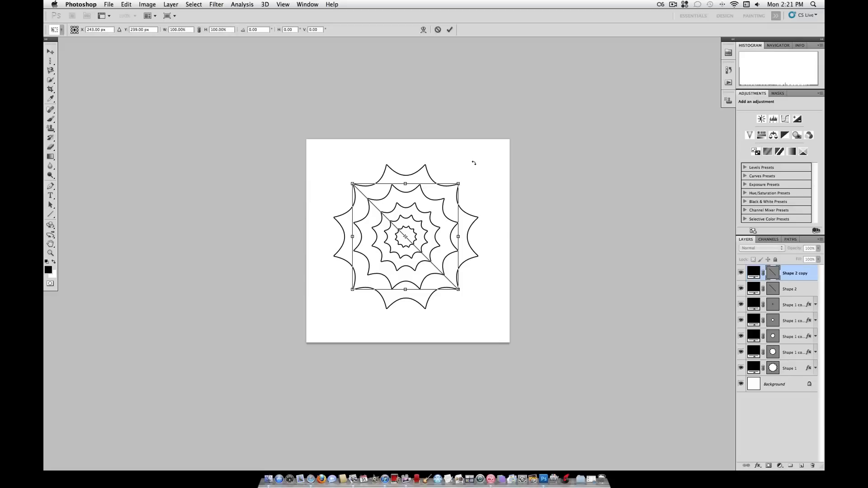
pyautogui.moveTo(458, 184); pyautogui.dragTo(493, 216)
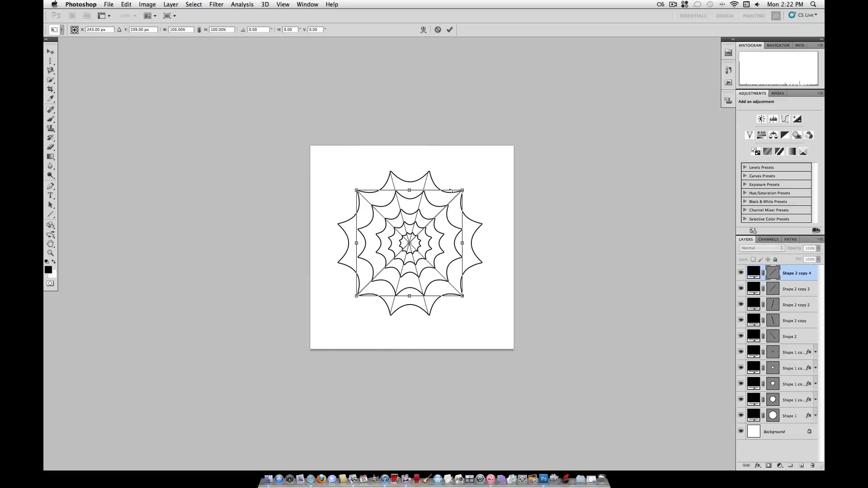
pyautogui.moveTo(461, 190); pyautogui.dragTo(481, 224)
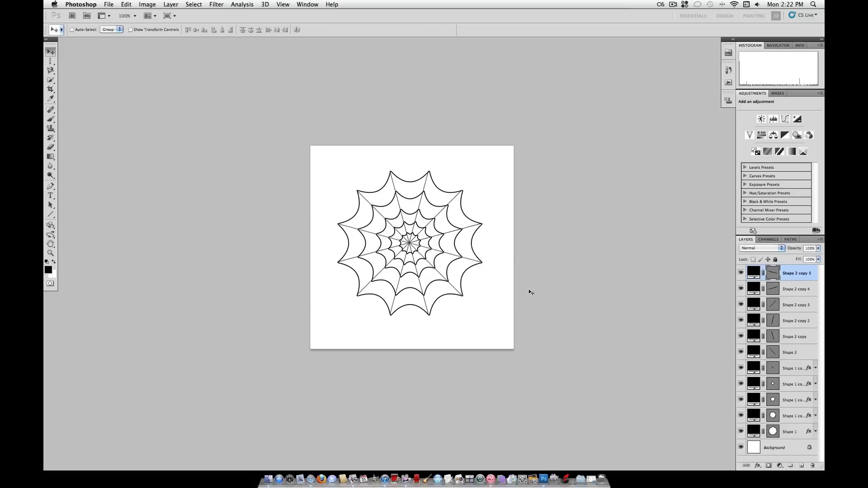
pyautogui.moveTo(791, 298)
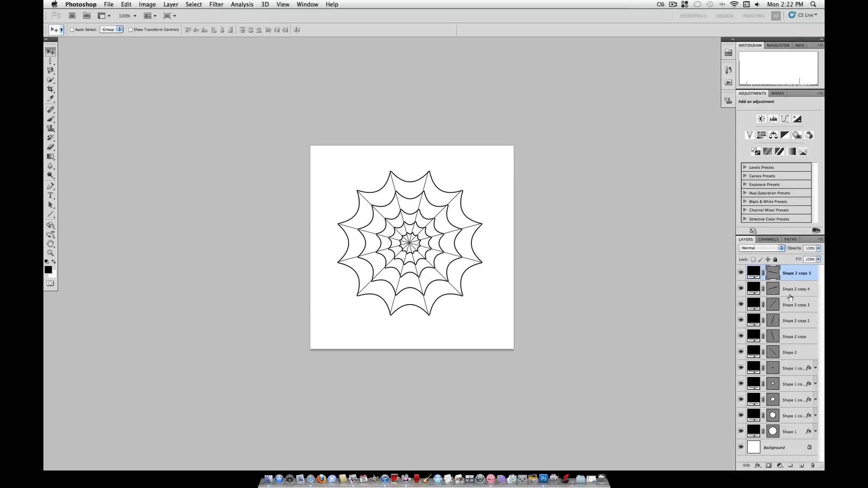
pyautogui.moveTo(818, 418)
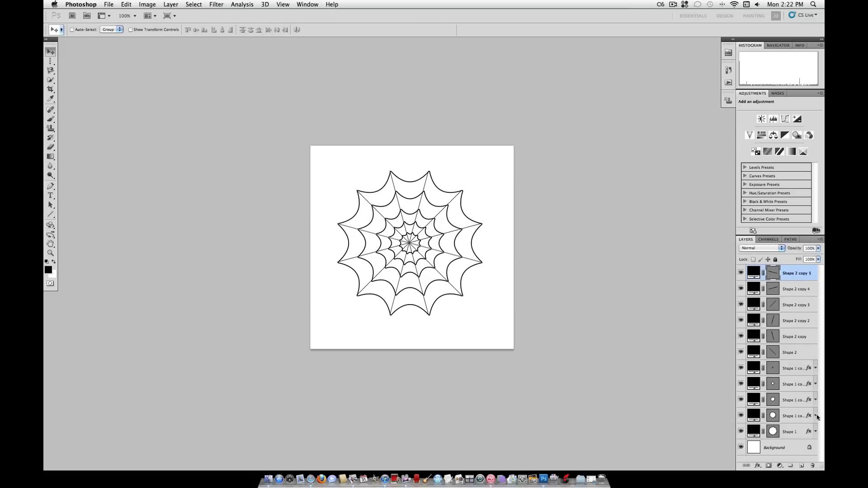
pyautogui.moveTo(804, 427)
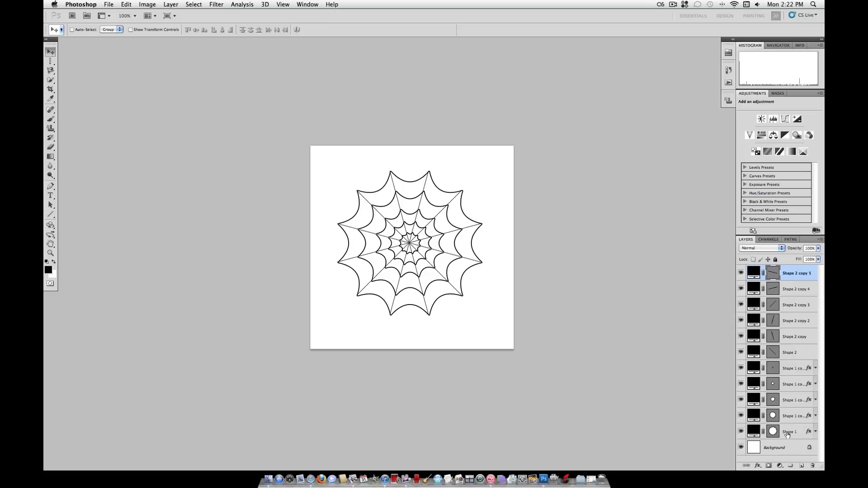
# Step: Merge the selected star outline and strand layers into one web layer
pyautogui.rightClick(788, 434)
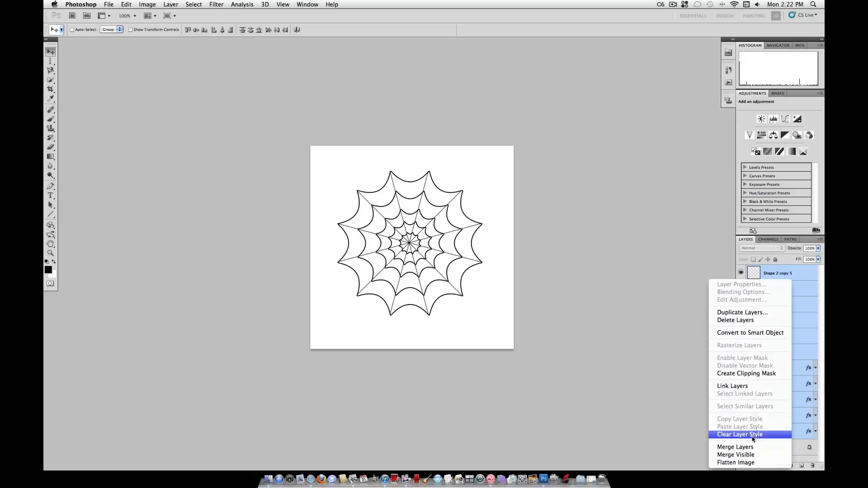
pyautogui.click(740, 435)
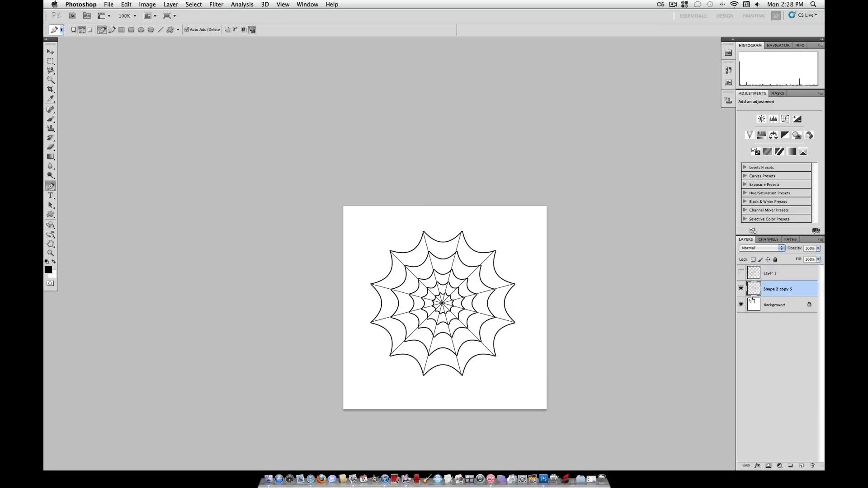
# Step: Hide the white Background and save the merged web as the 'Spider Web' brush preset
pyautogui.click(126, 5)
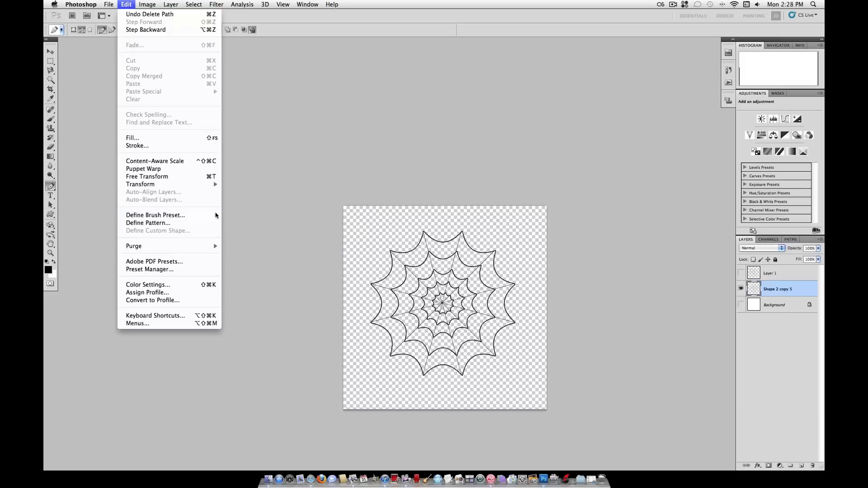
pyautogui.click(155, 215)
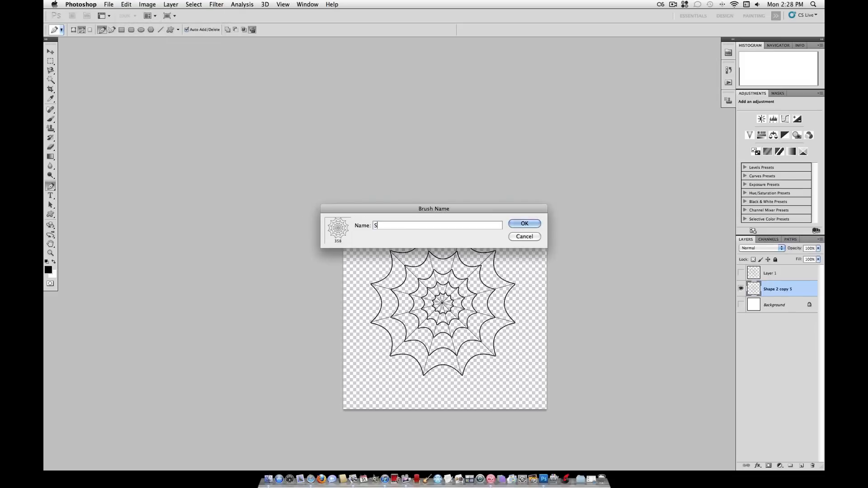
pyautogui.write('pider Web')
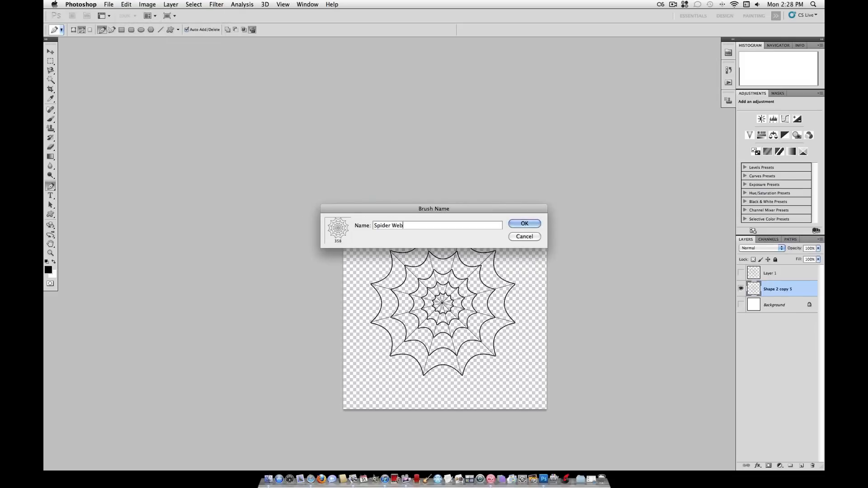
pyautogui.click(523, 223)
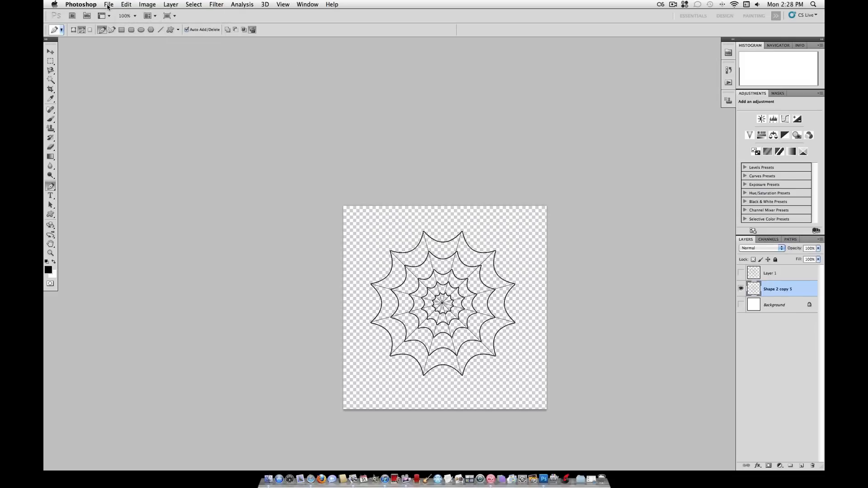
# Step: Create a new blank white square document, 1000 × 1000 pixels
pyautogui.click(108, 4)
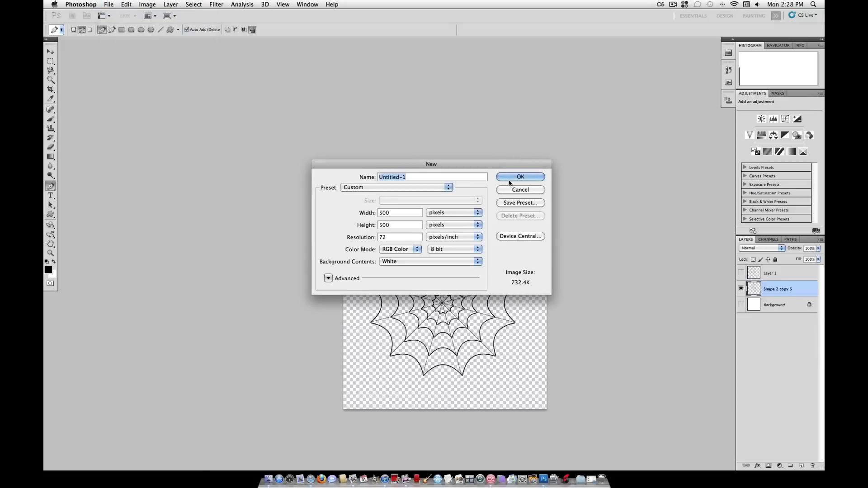
pyautogui.write('100')
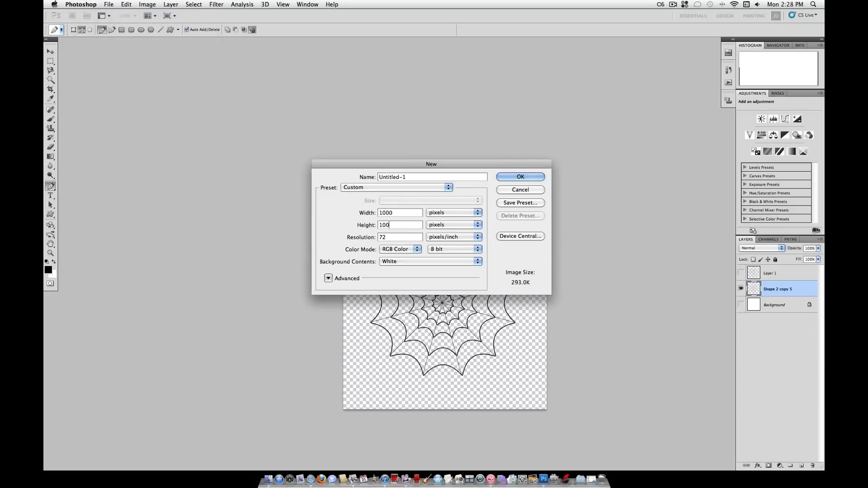
pyautogui.click(519, 177)
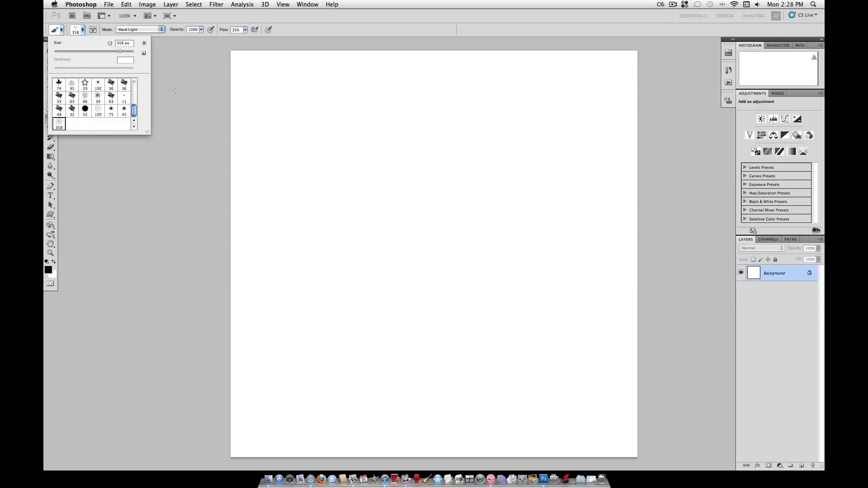
# Step: Give the web brush 106% spacing, enable Scattering, and set Shape Dynamics size jitter to 100%
pyautogui.click(315, 109)
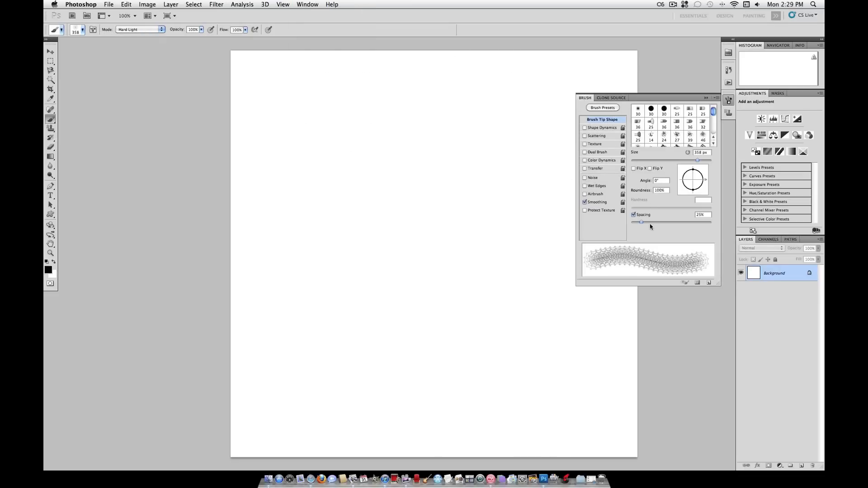
pyautogui.moveTo(641, 221); pyautogui.dragTo(673, 221)
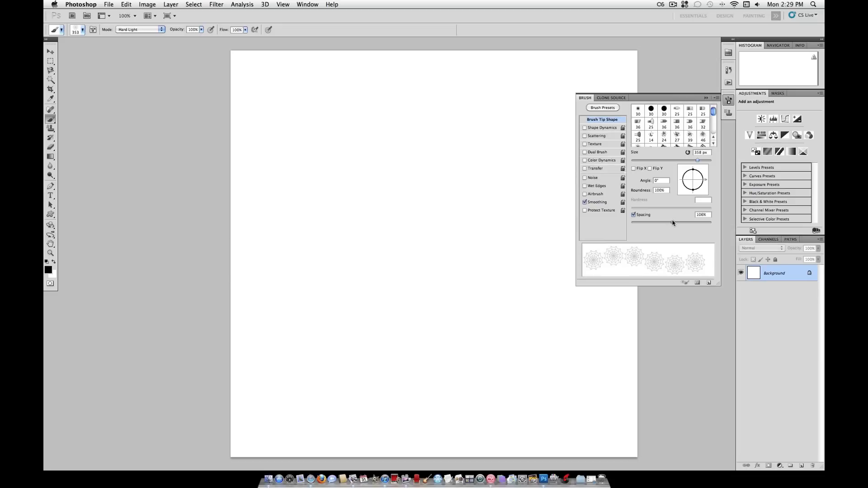
pyautogui.click(585, 136)
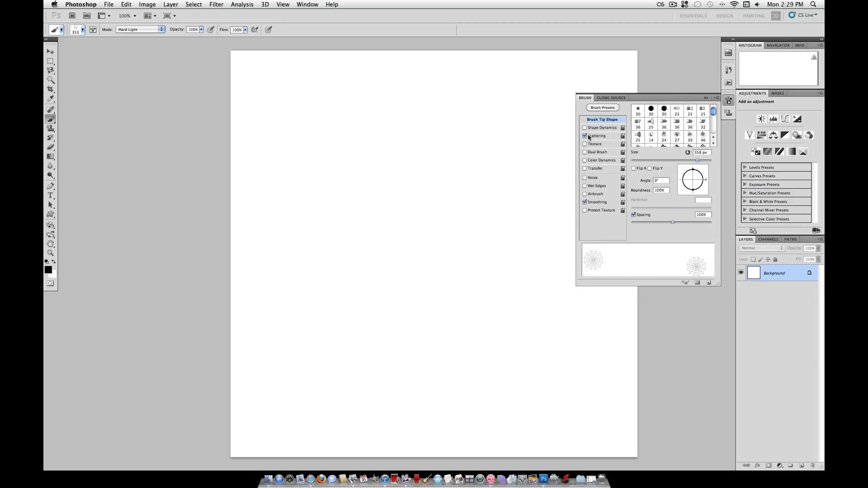
pyautogui.click(602, 128)
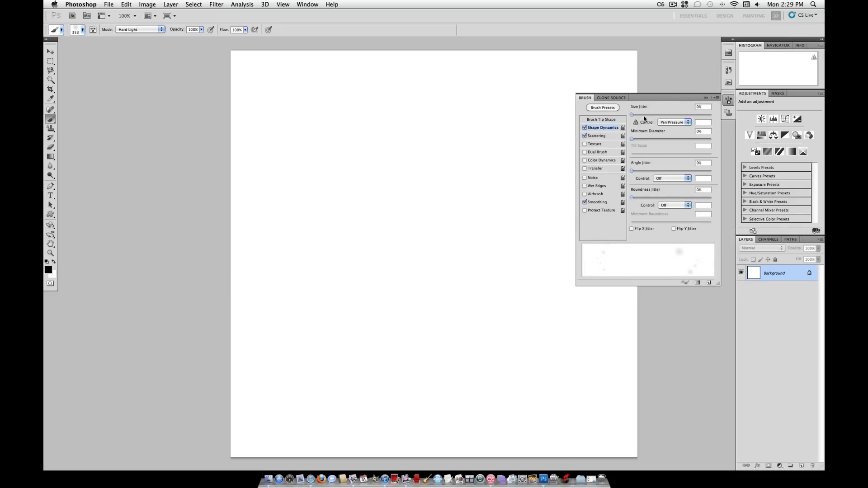
pyautogui.moveTo(633, 115); pyautogui.dragTo(711, 115)
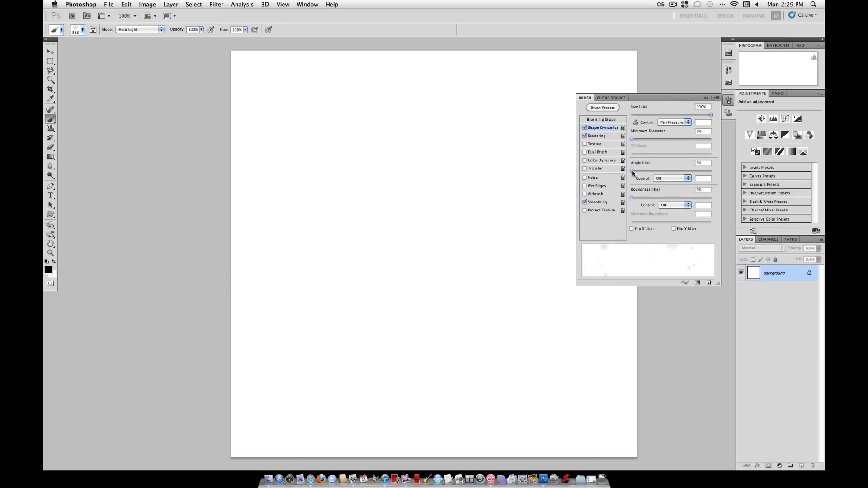
pyautogui.moveTo(631, 170); pyautogui.dragTo(711, 170)
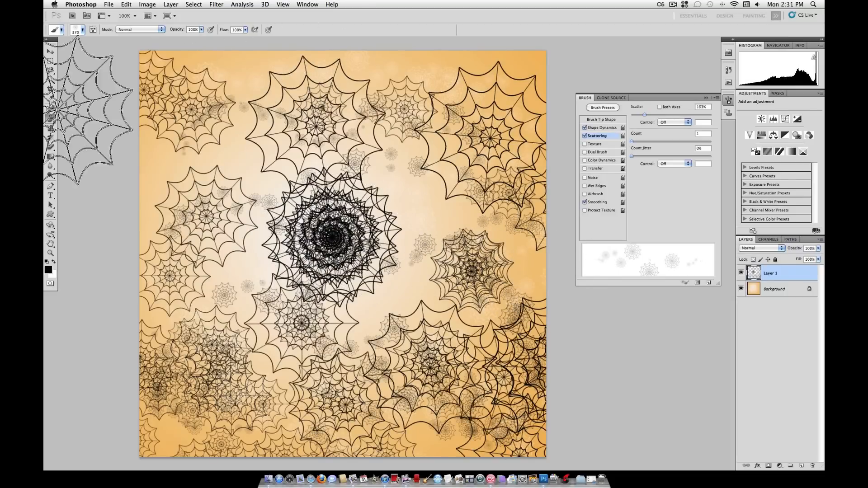
# Step: Save the current brushes, including the spider web, as a brush set named 'Spider'
pyautogui.click(79, 29)
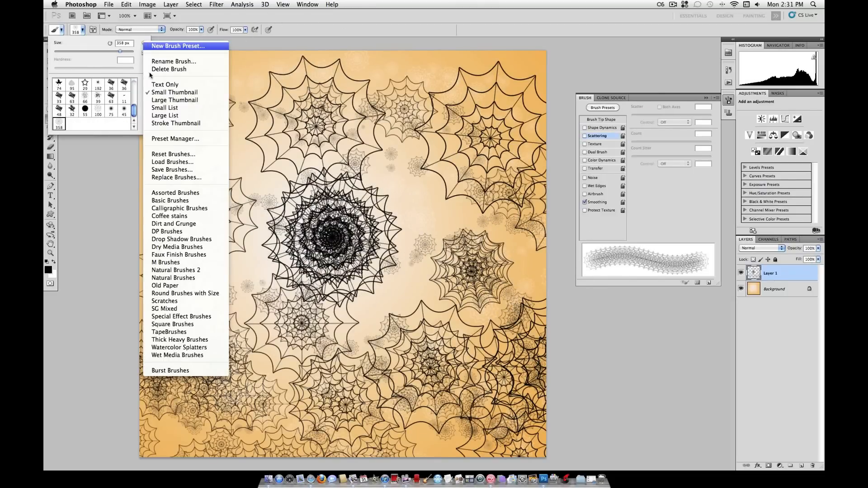
pyautogui.click(172, 170)
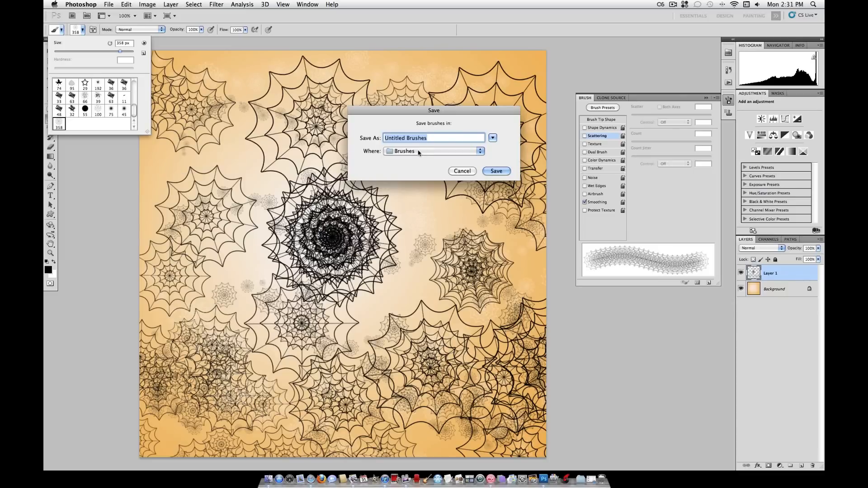
pyautogui.moveTo(400, 154)
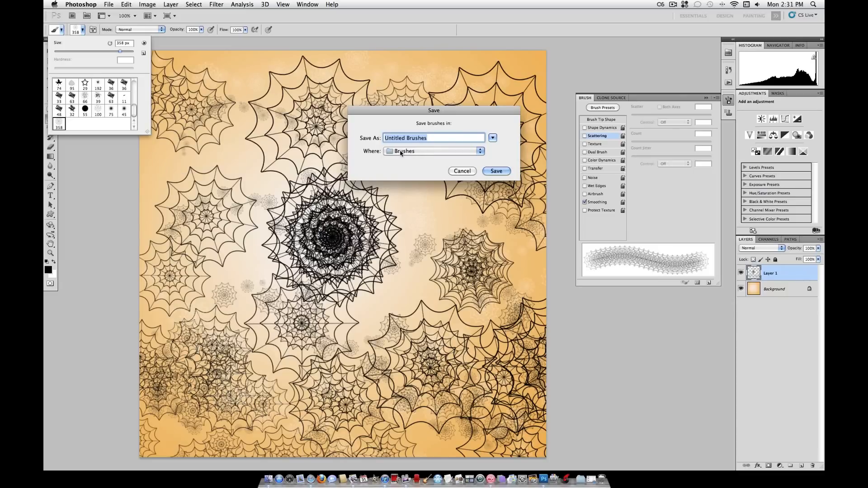
pyautogui.write('Spider')
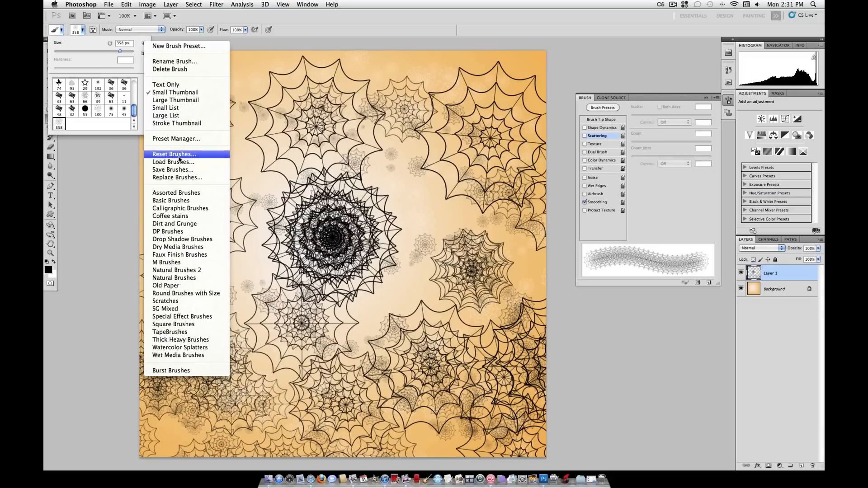
# Step: Reset the brush list to defaults and keep it shown as small thumbnails
pyautogui.click(173, 153)
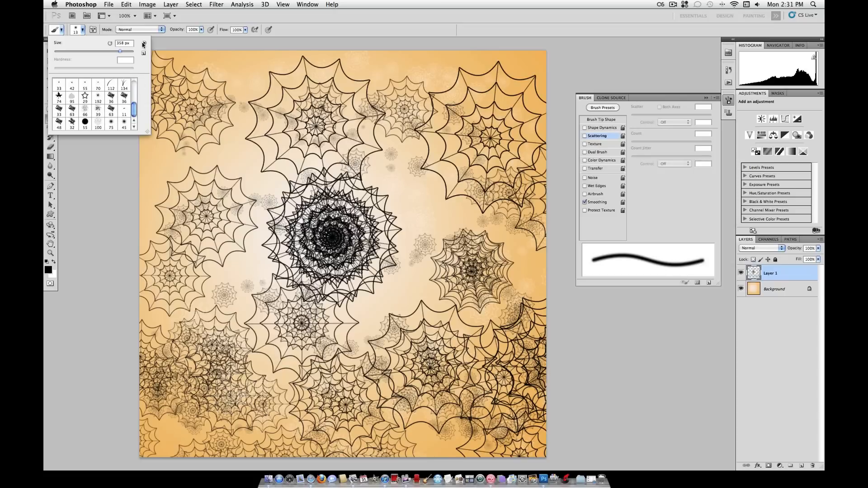
pyautogui.click(142, 43)
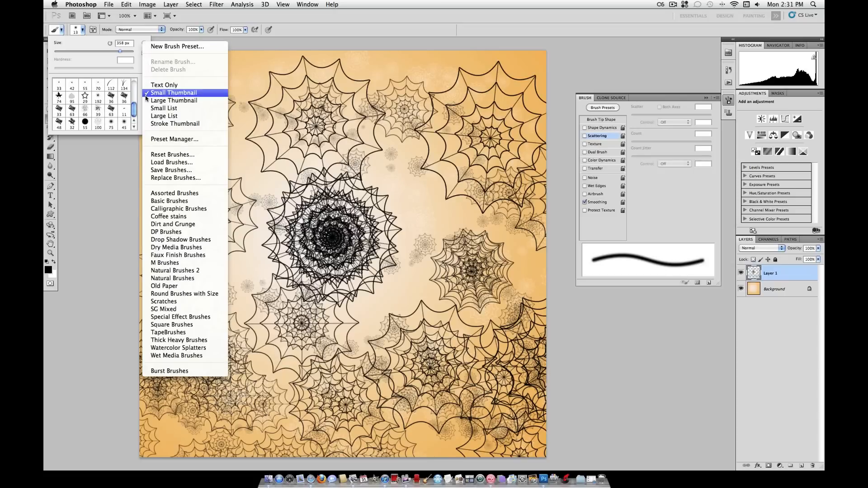
pyautogui.click(174, 92)
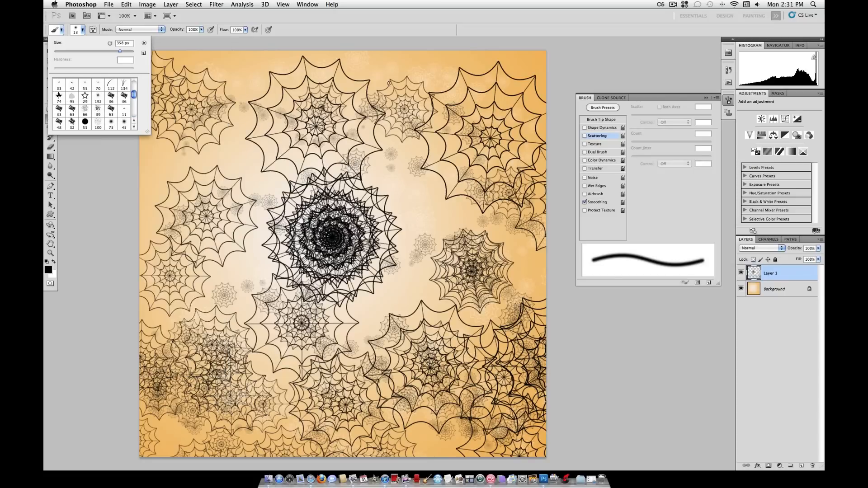